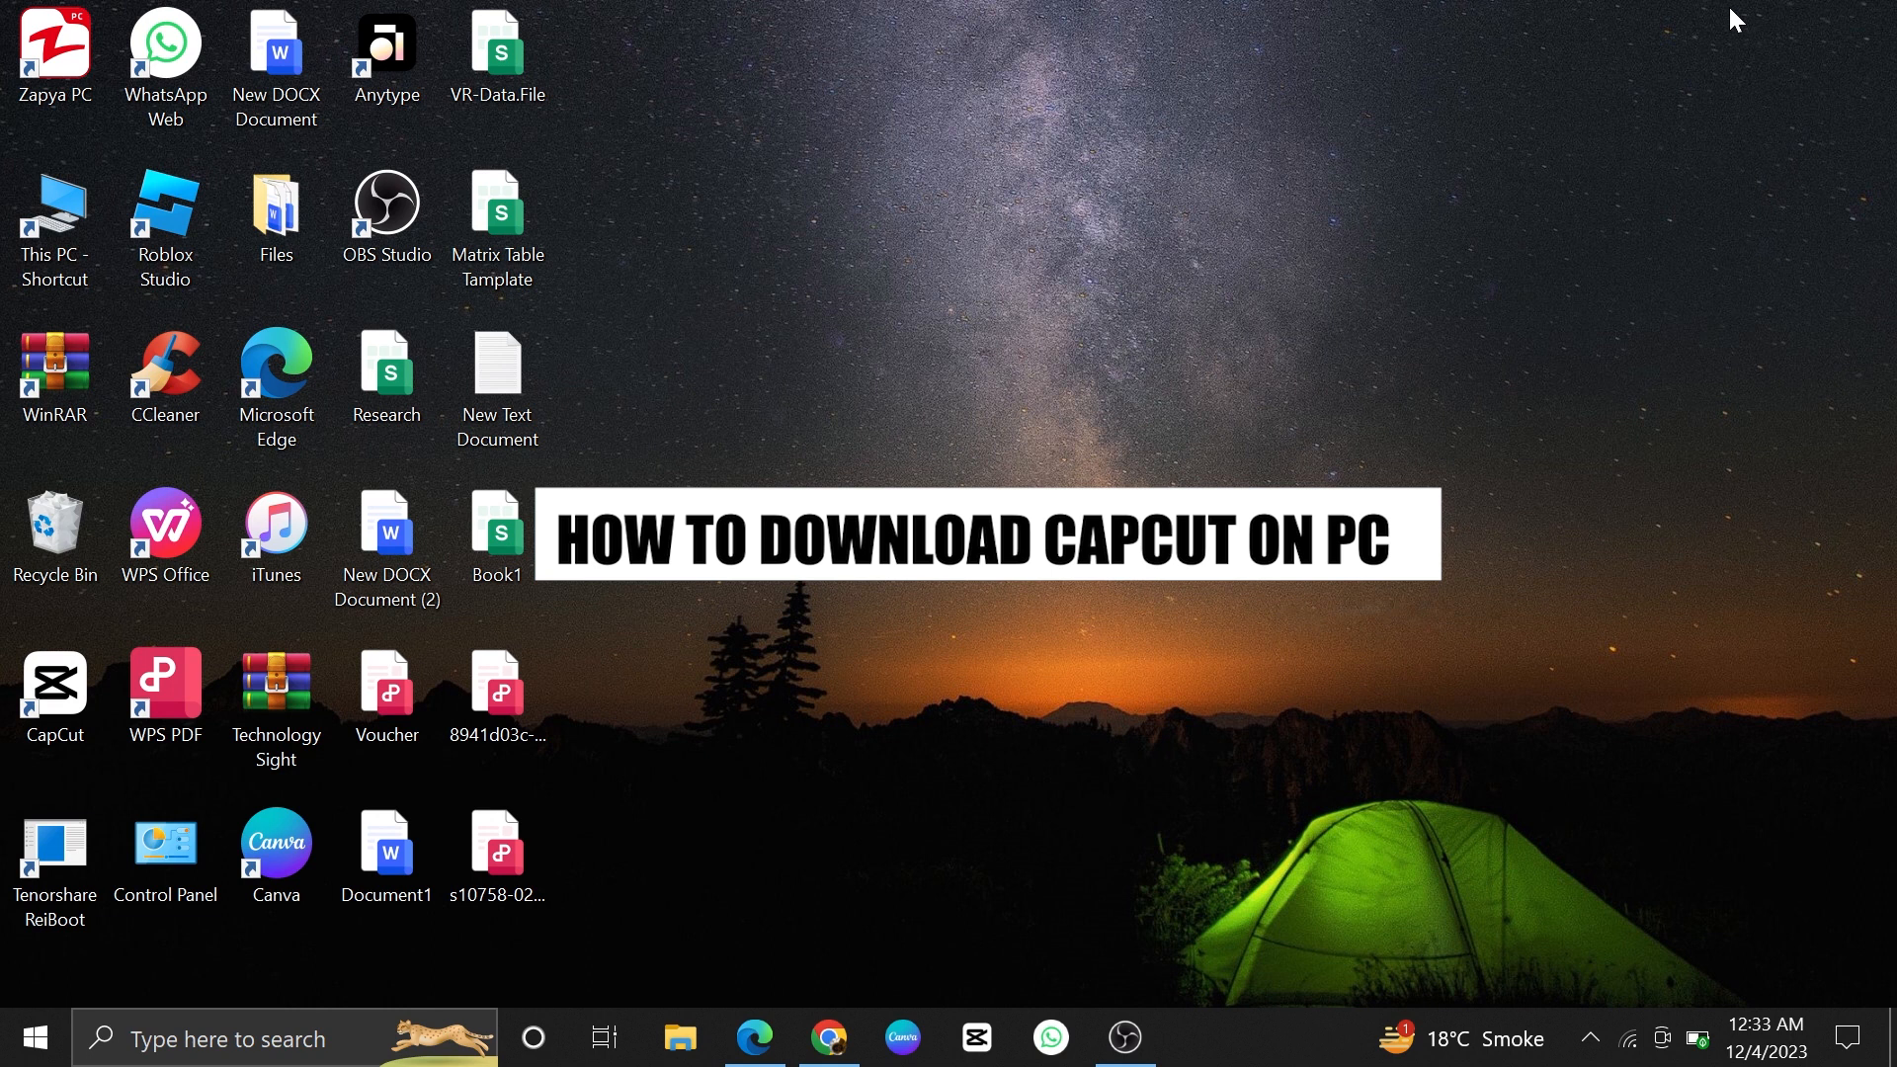
# Launch Google Chrome from the taskbar onto a new Google tab.
pyautogui.click(828, 1038)
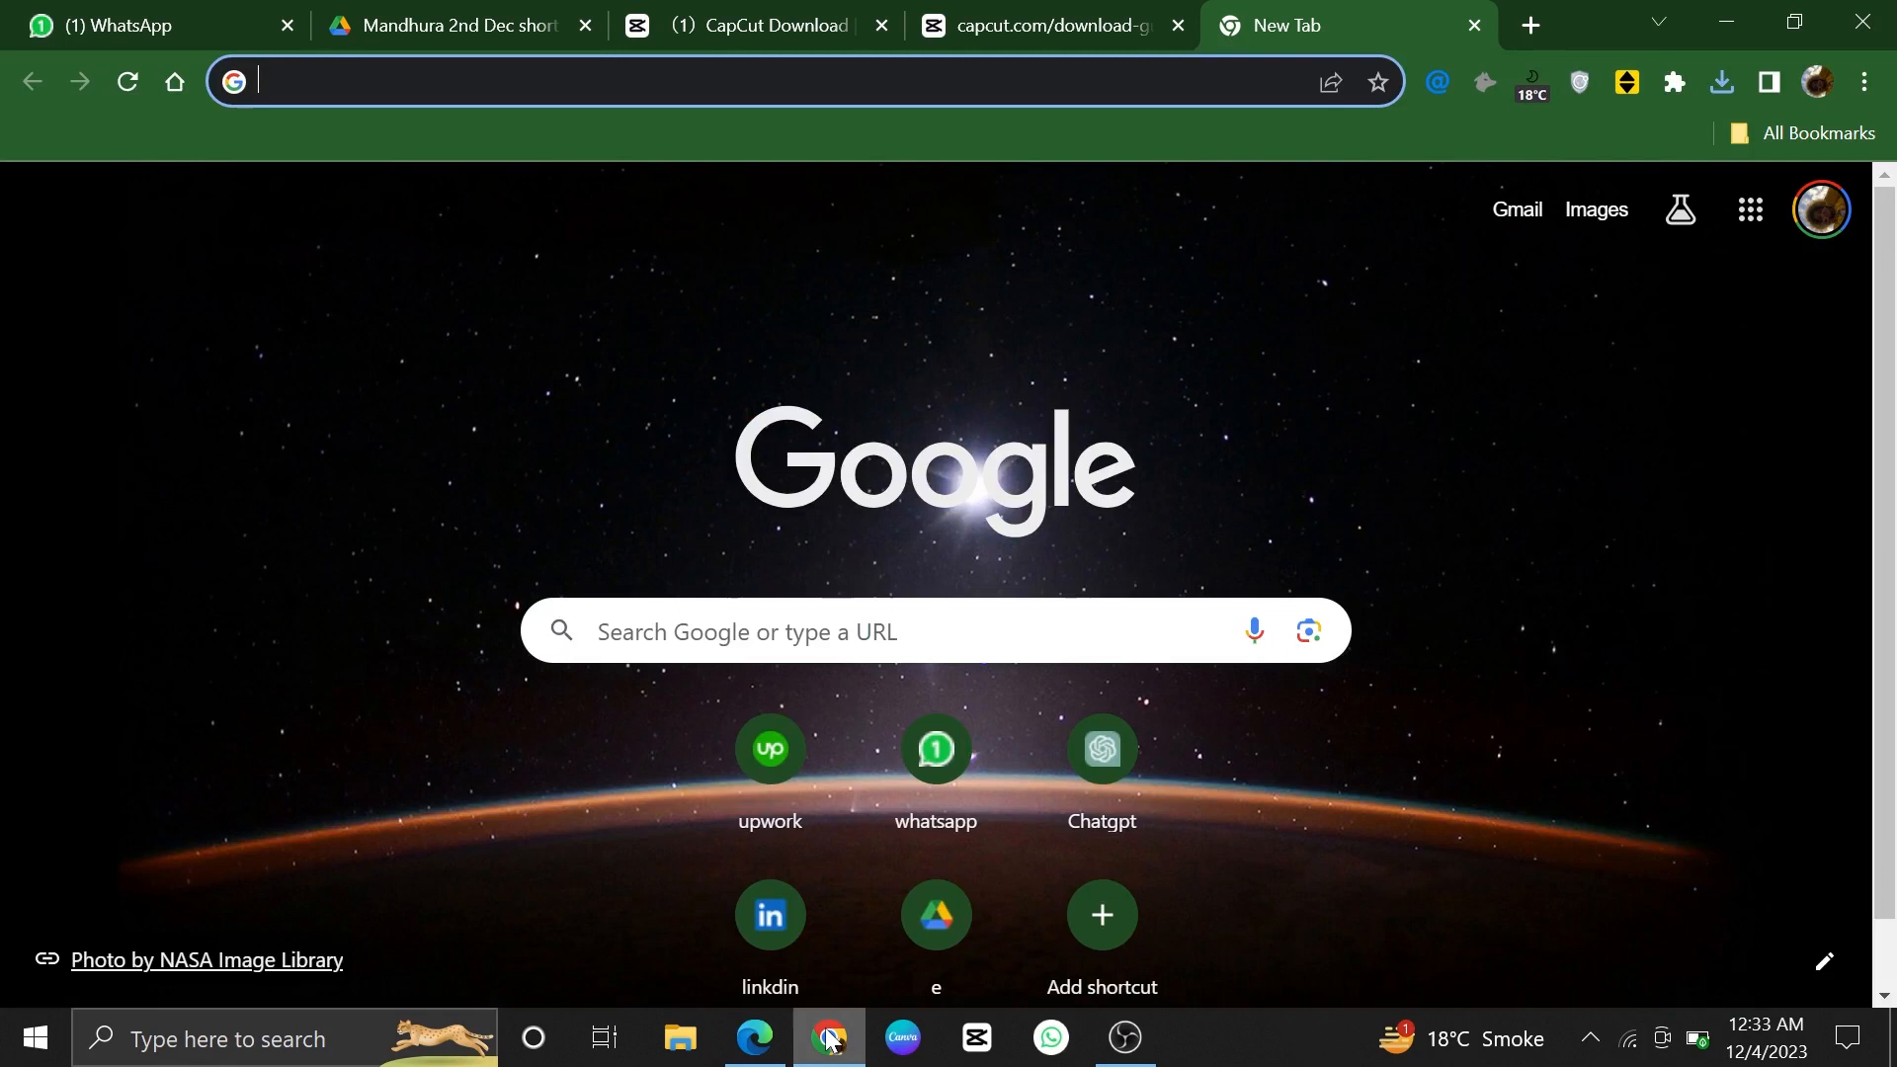
# Search Google for CapCut, correcting the query to 'capcut'.
pyautogui.write('cac')
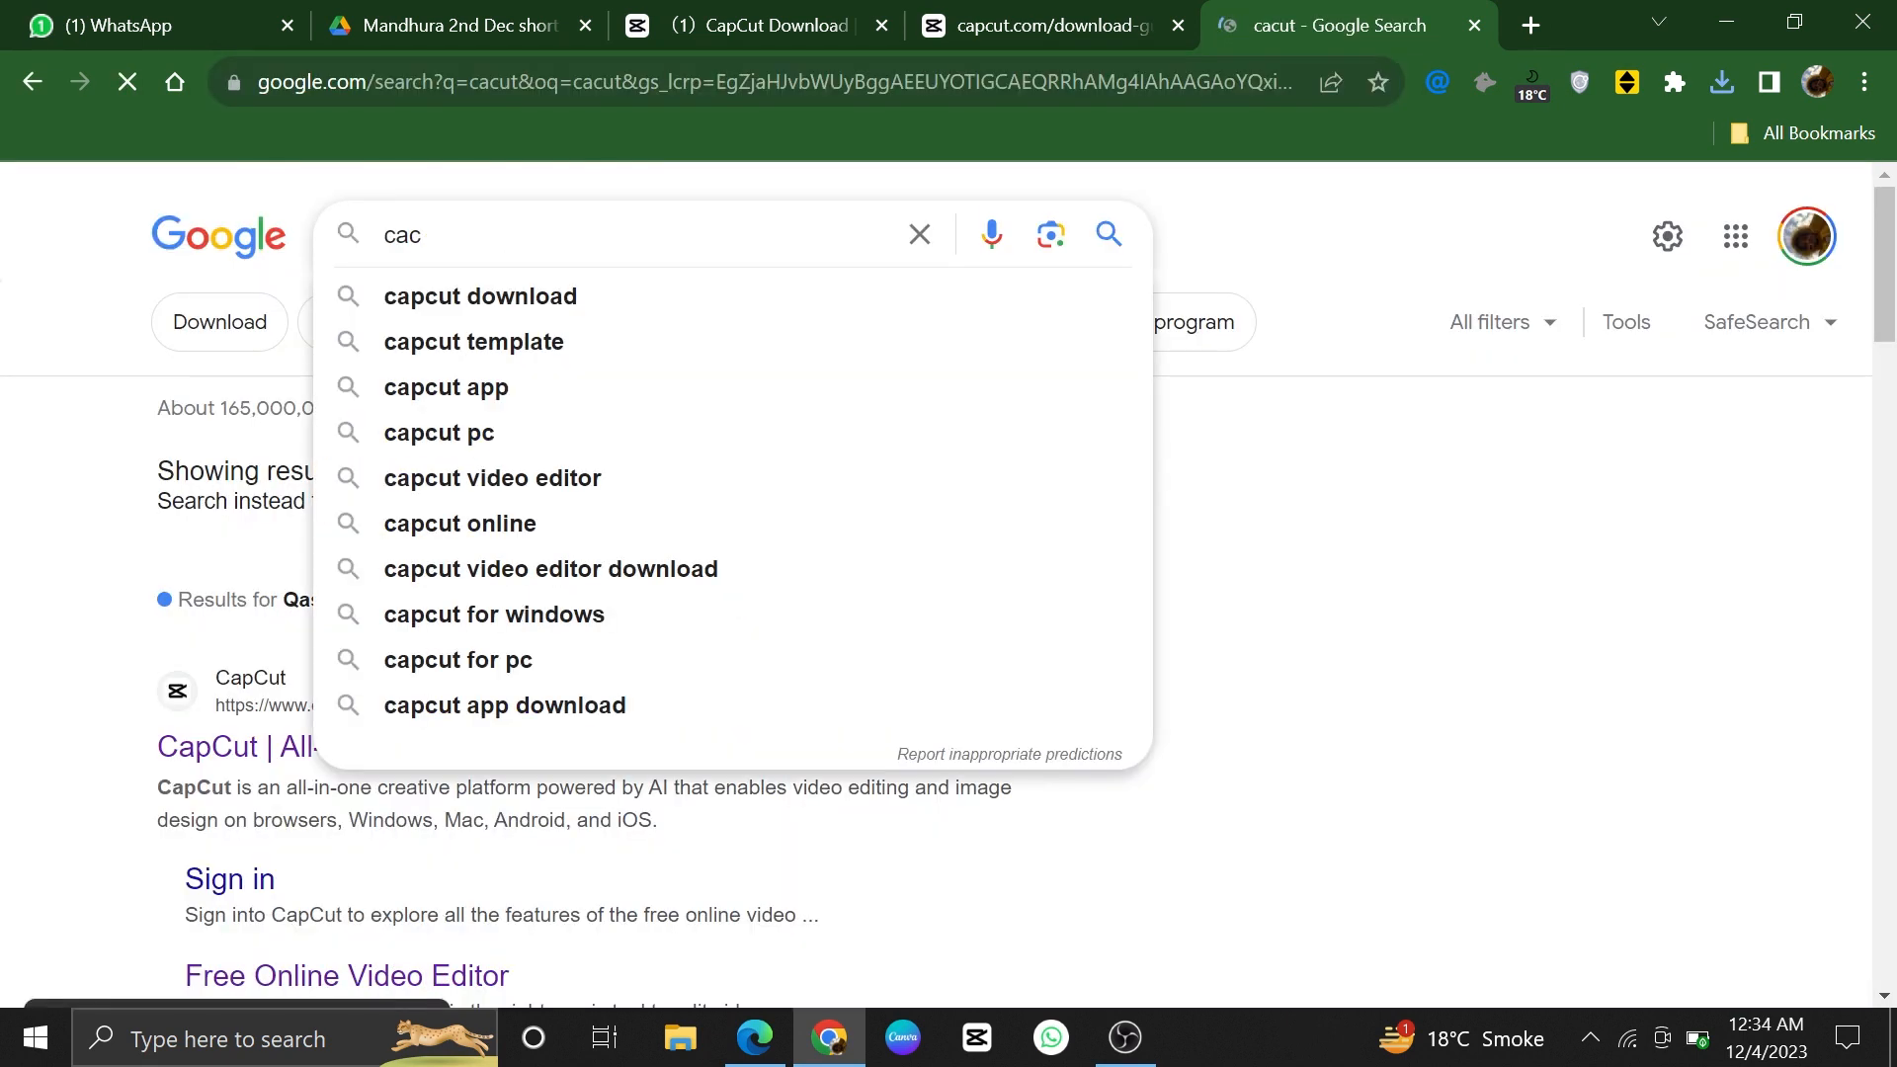
pyautogui.press('Backspace')
pyautogui.write('pcut')
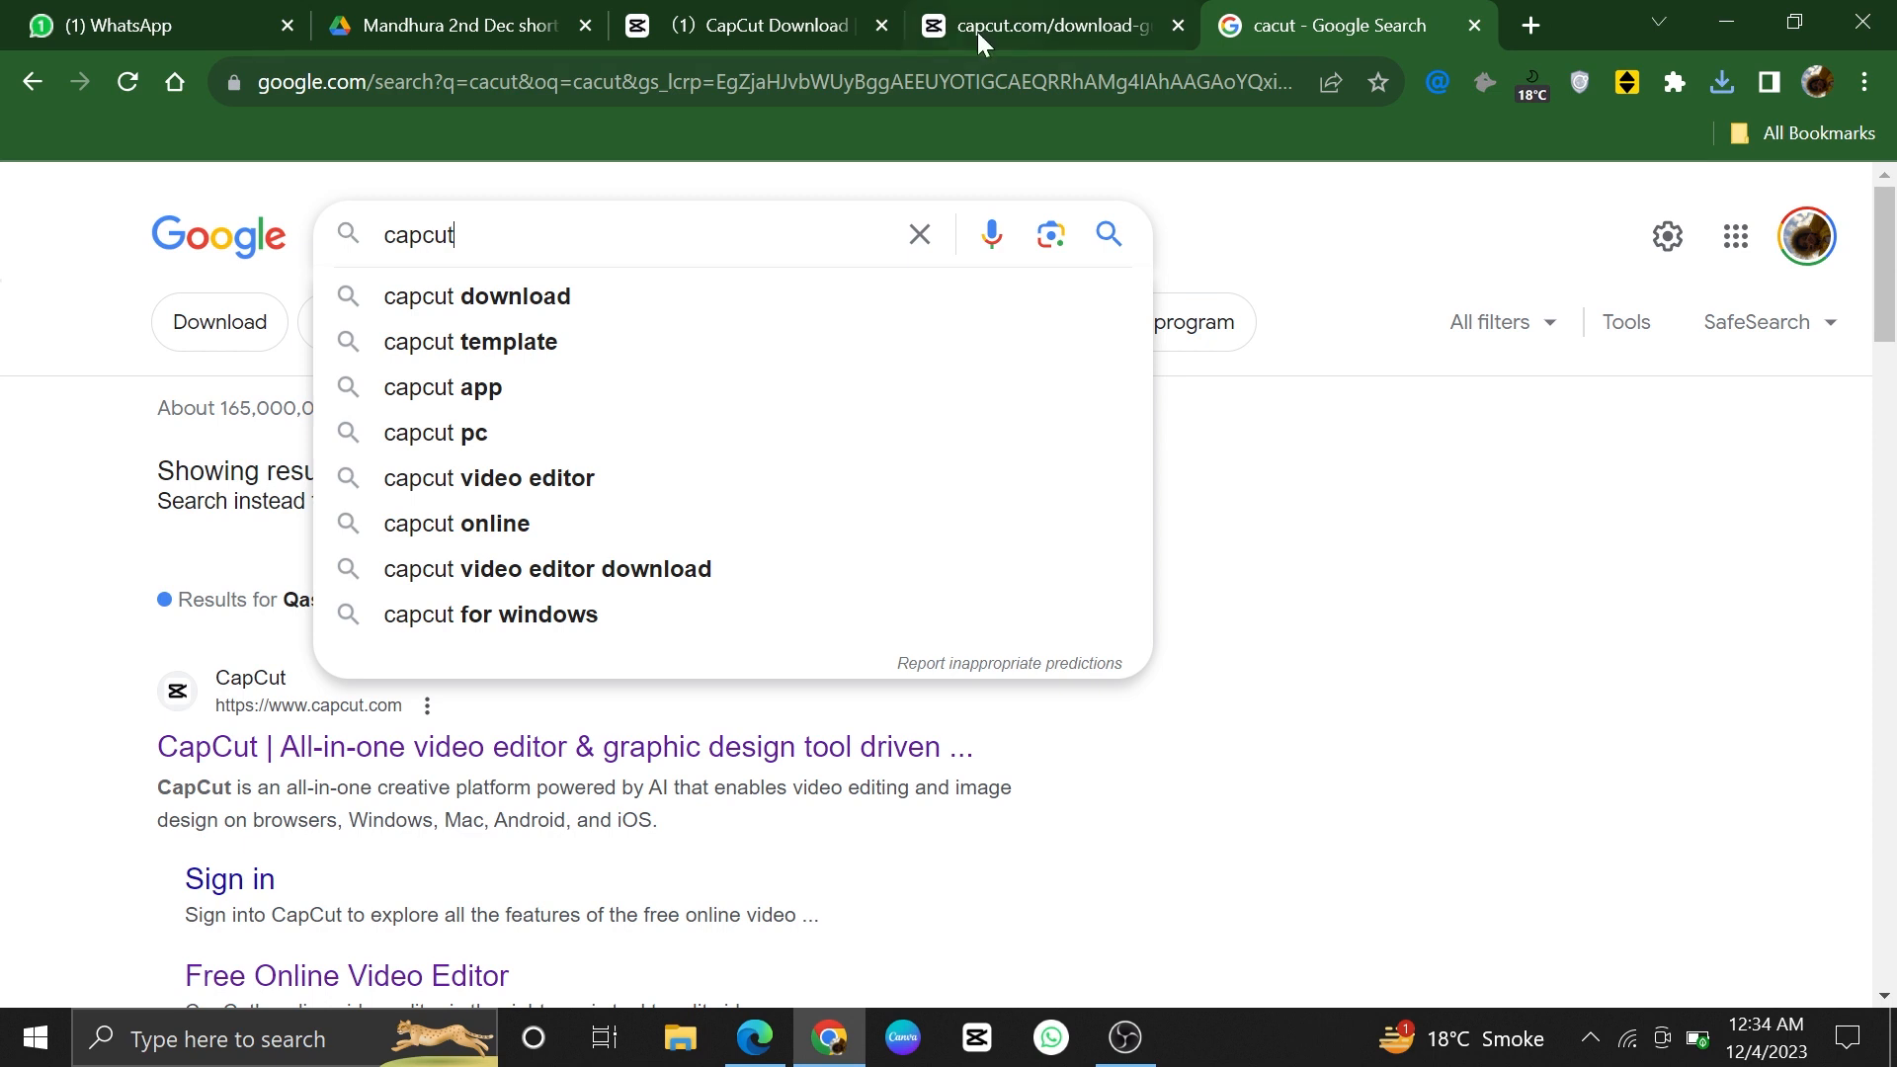
# On the CapCut download page, reveal the Win/Mac and Mobile download options.
pyautogui.click(750, 24)
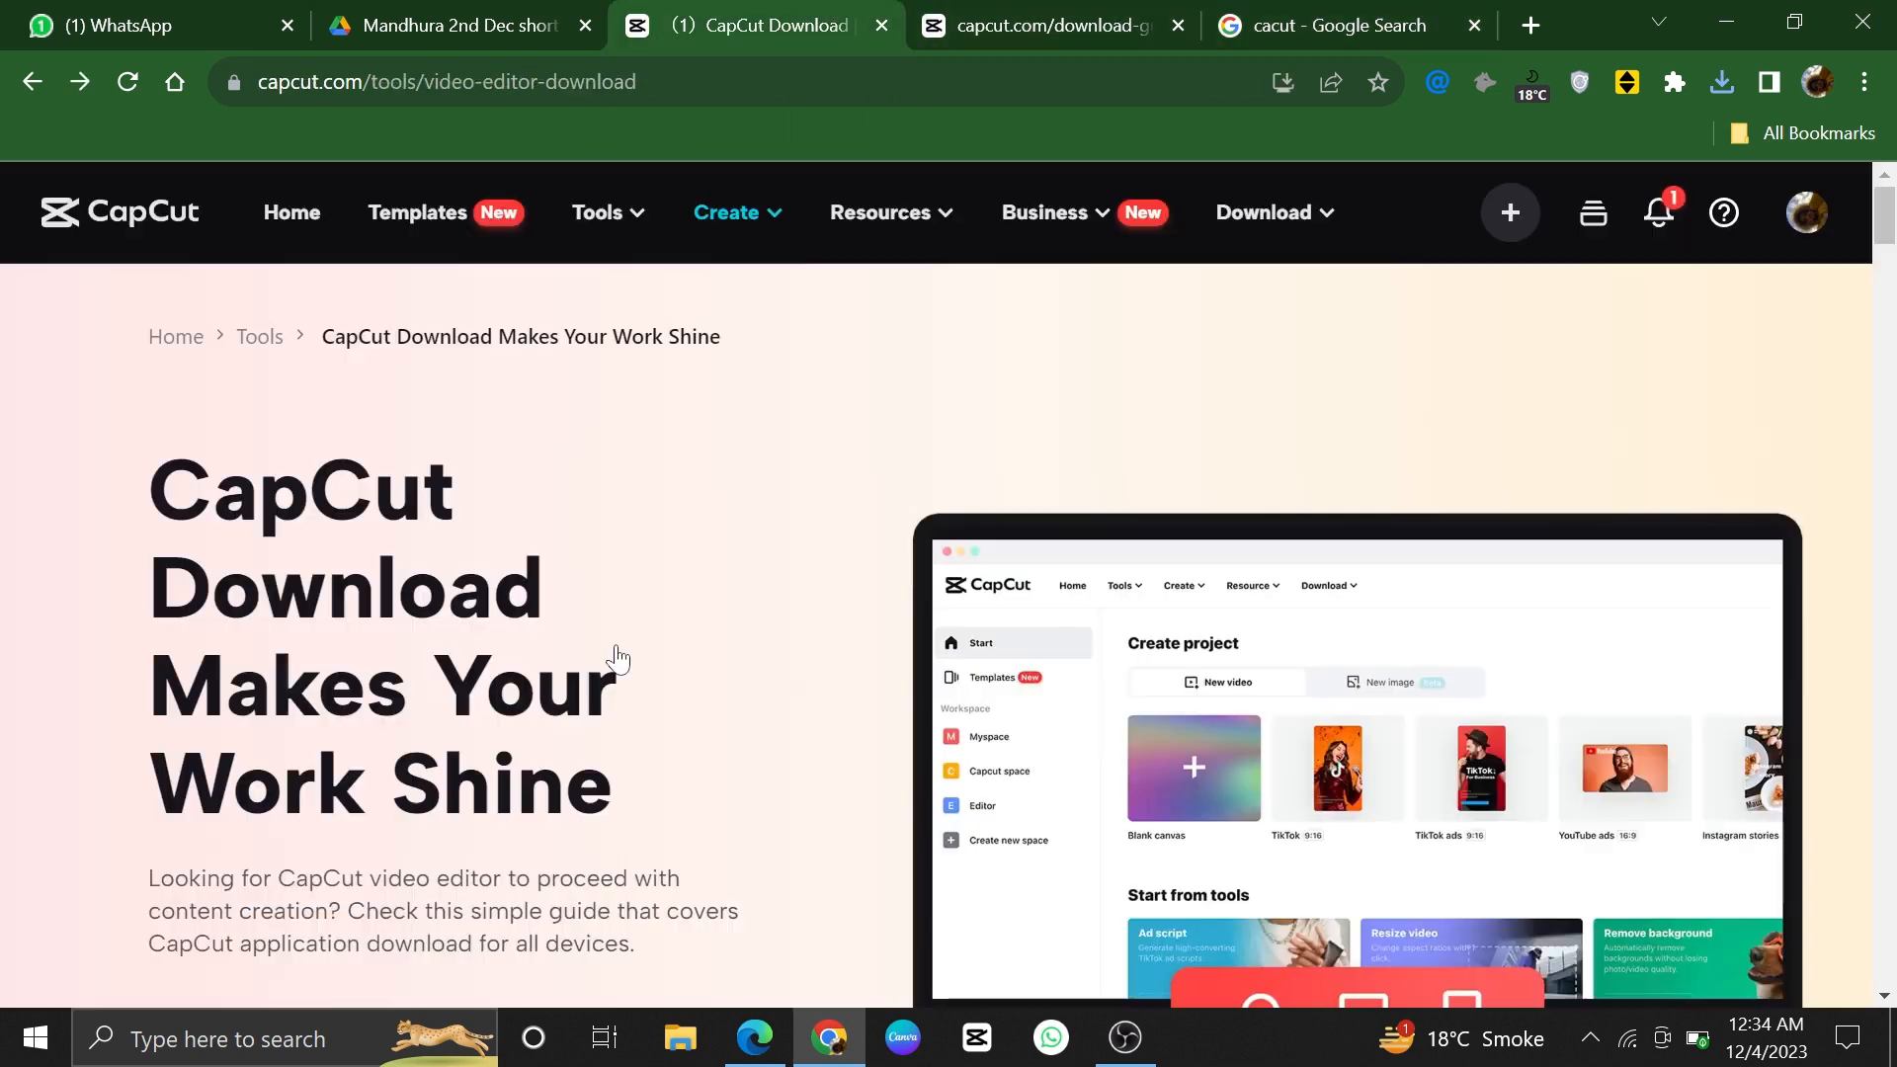
pyautogui.click(447, 81)
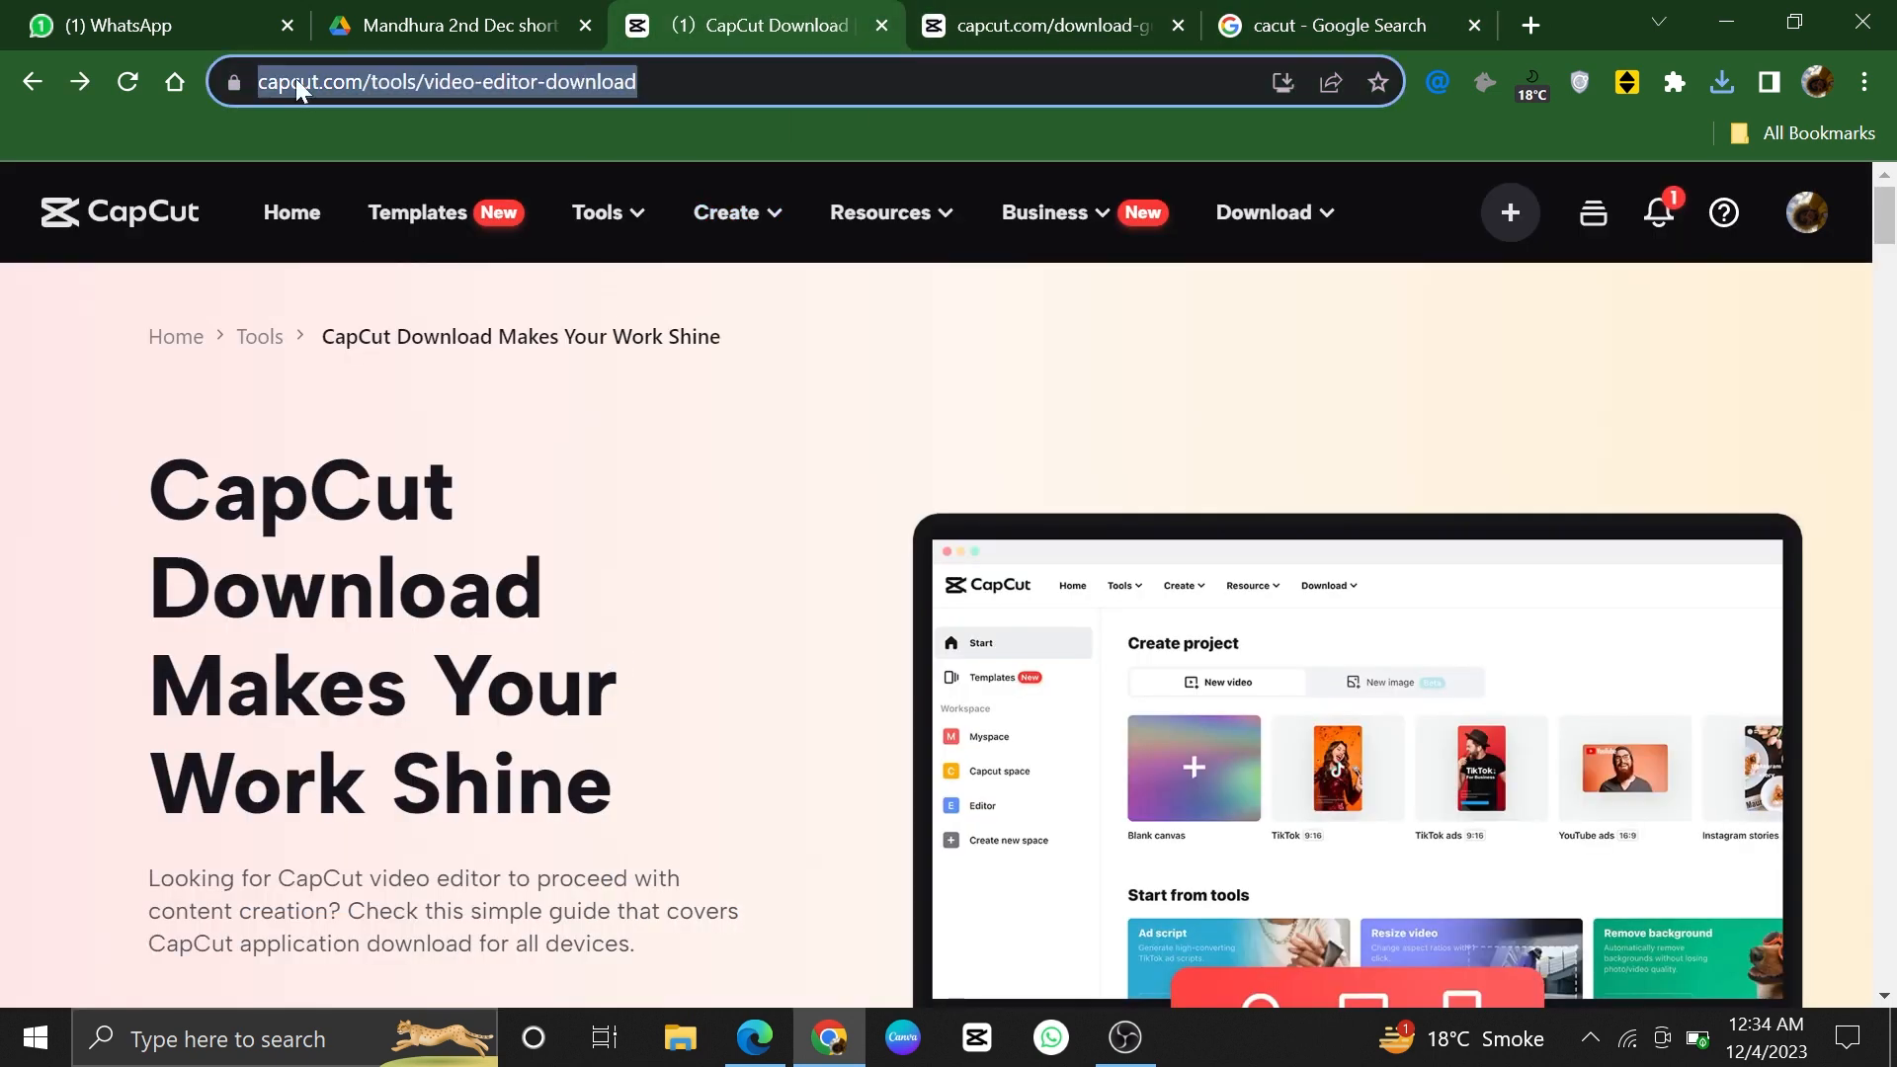
pyautogui.scroll(-3)
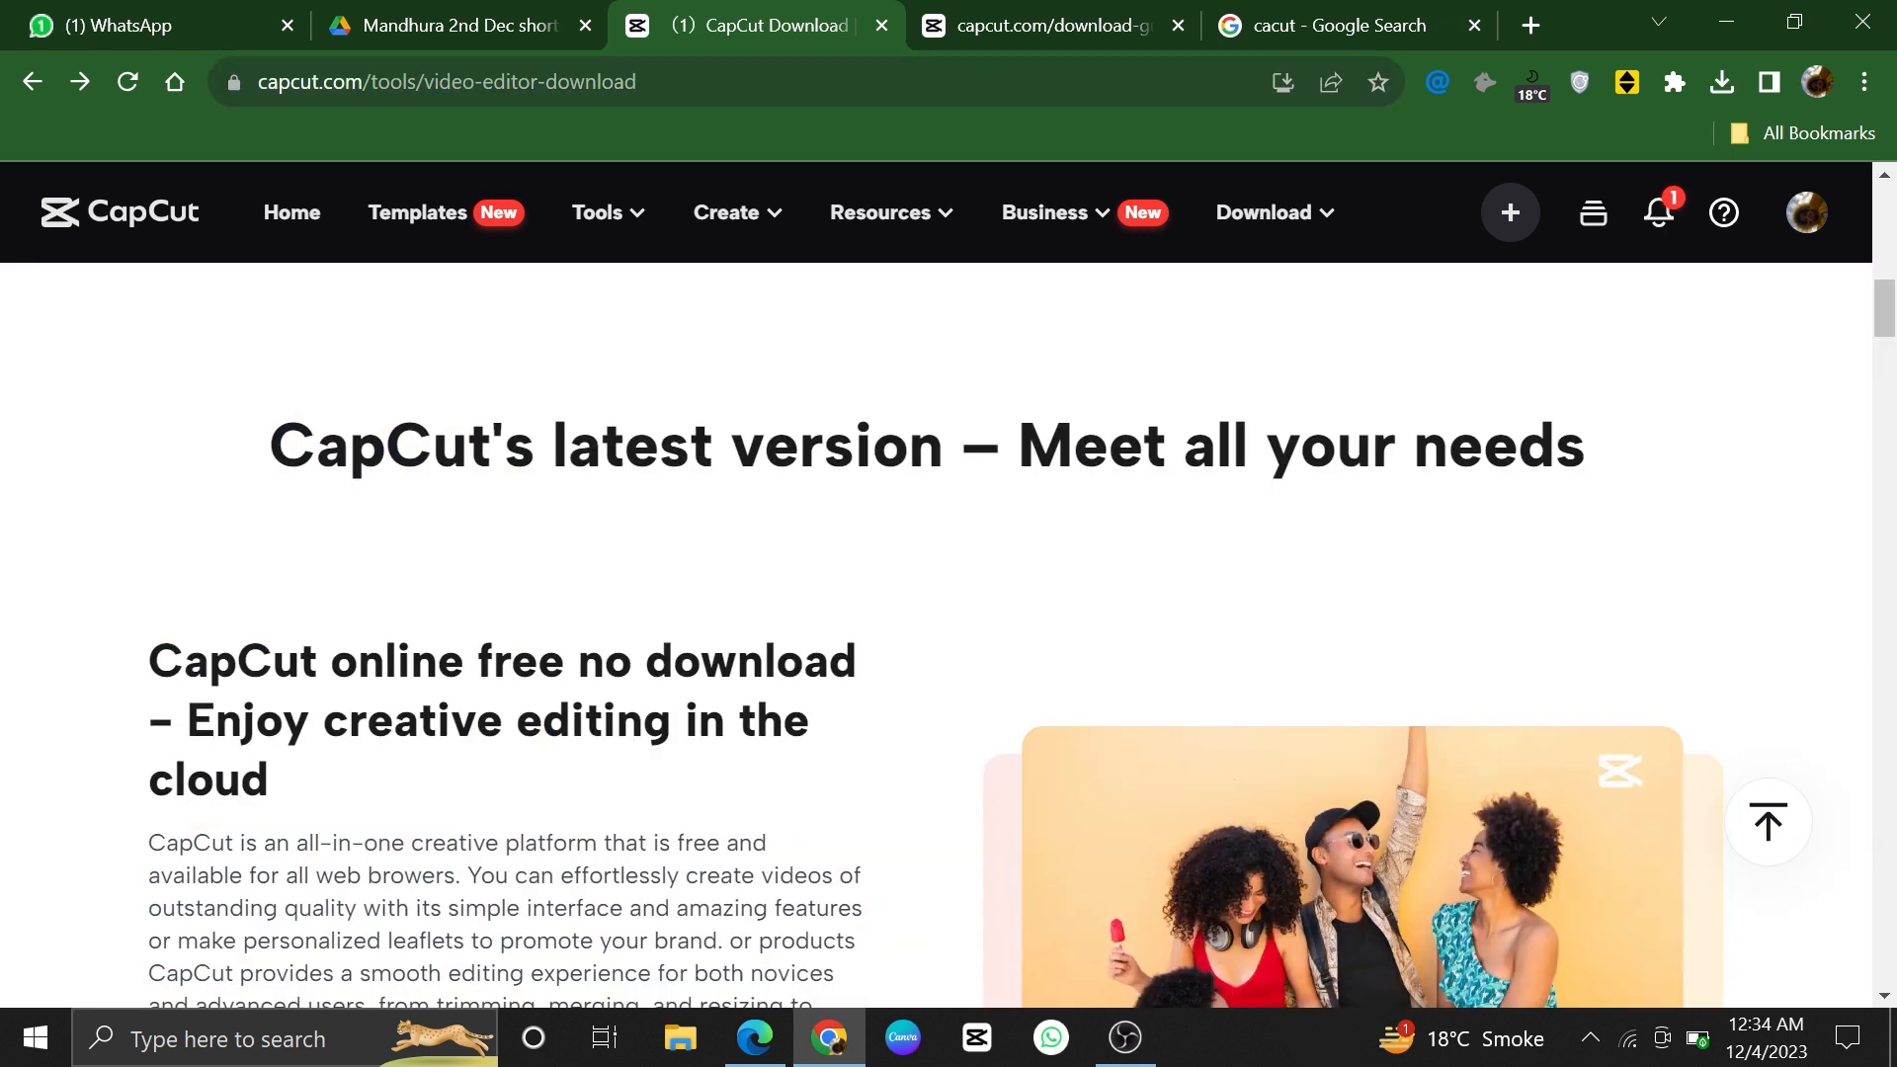
pyautogui.click(1262, 211)
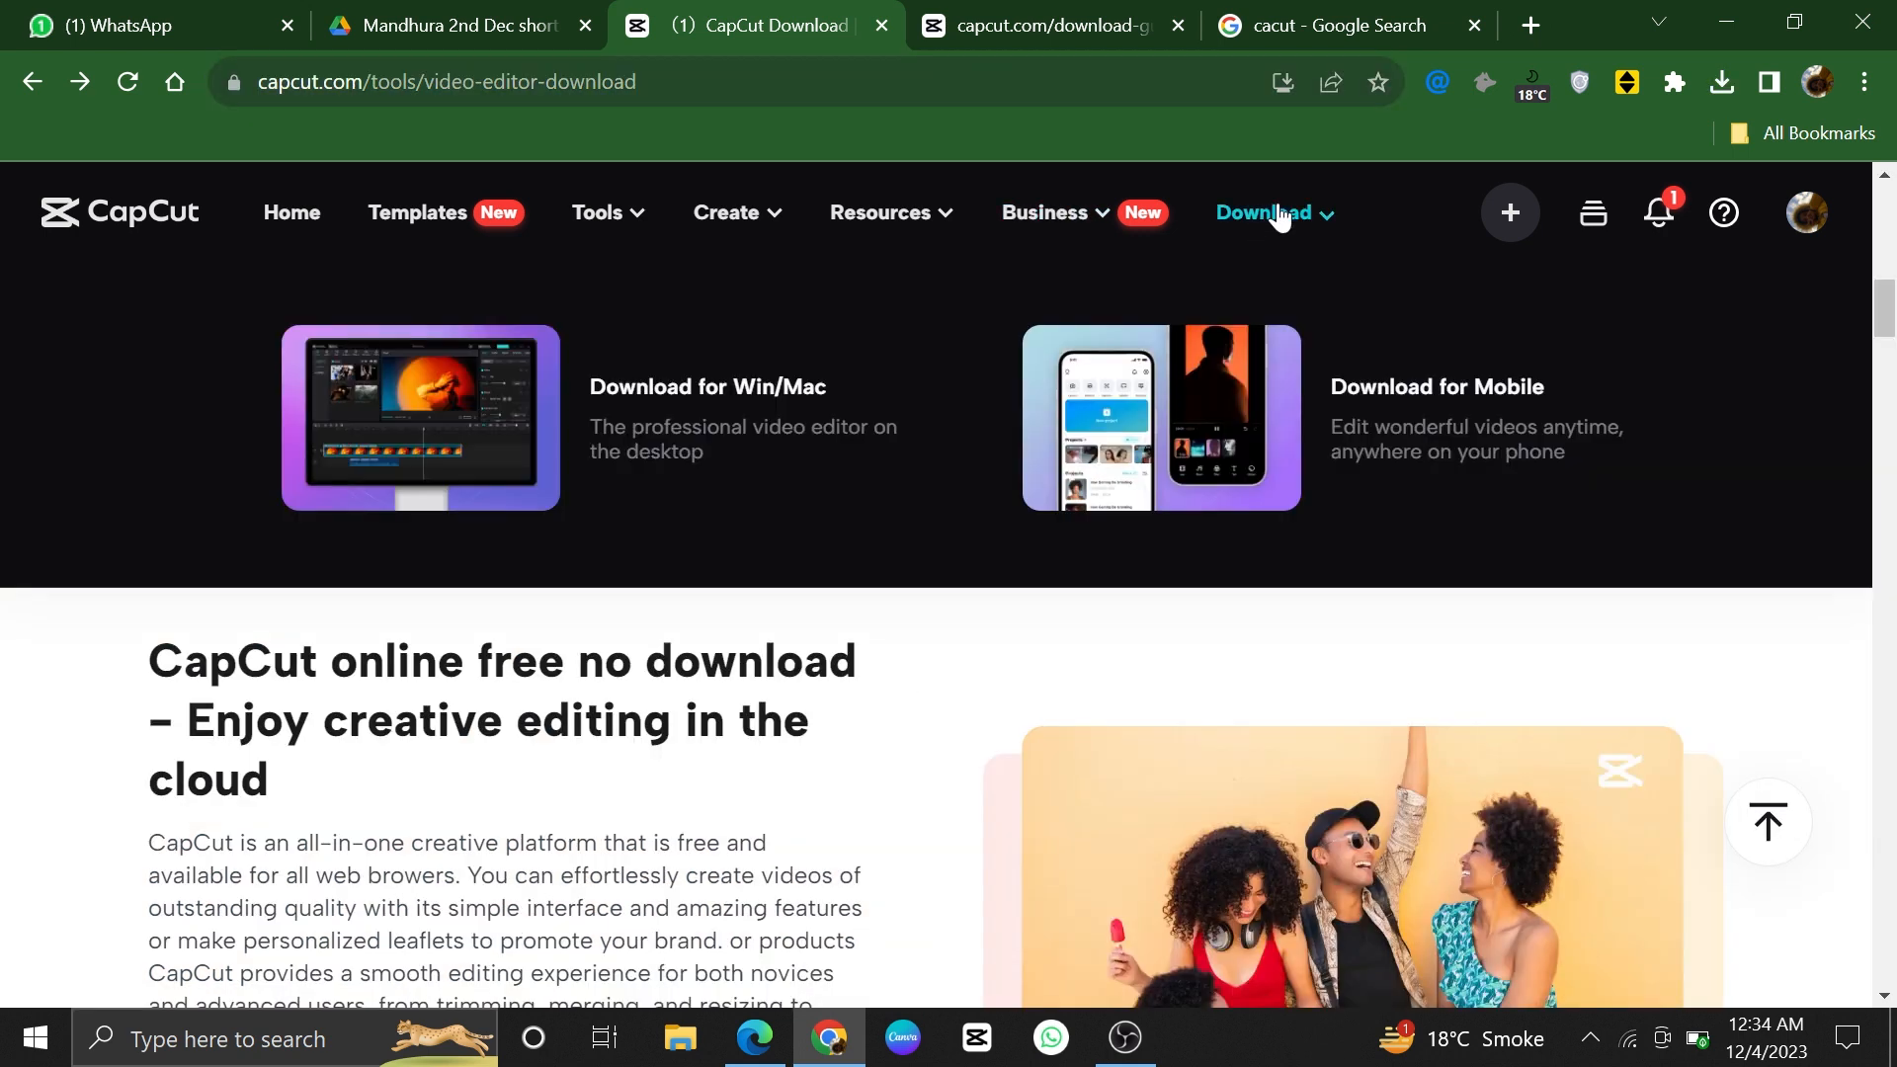
pyautogui.moveTo(1270, 236)
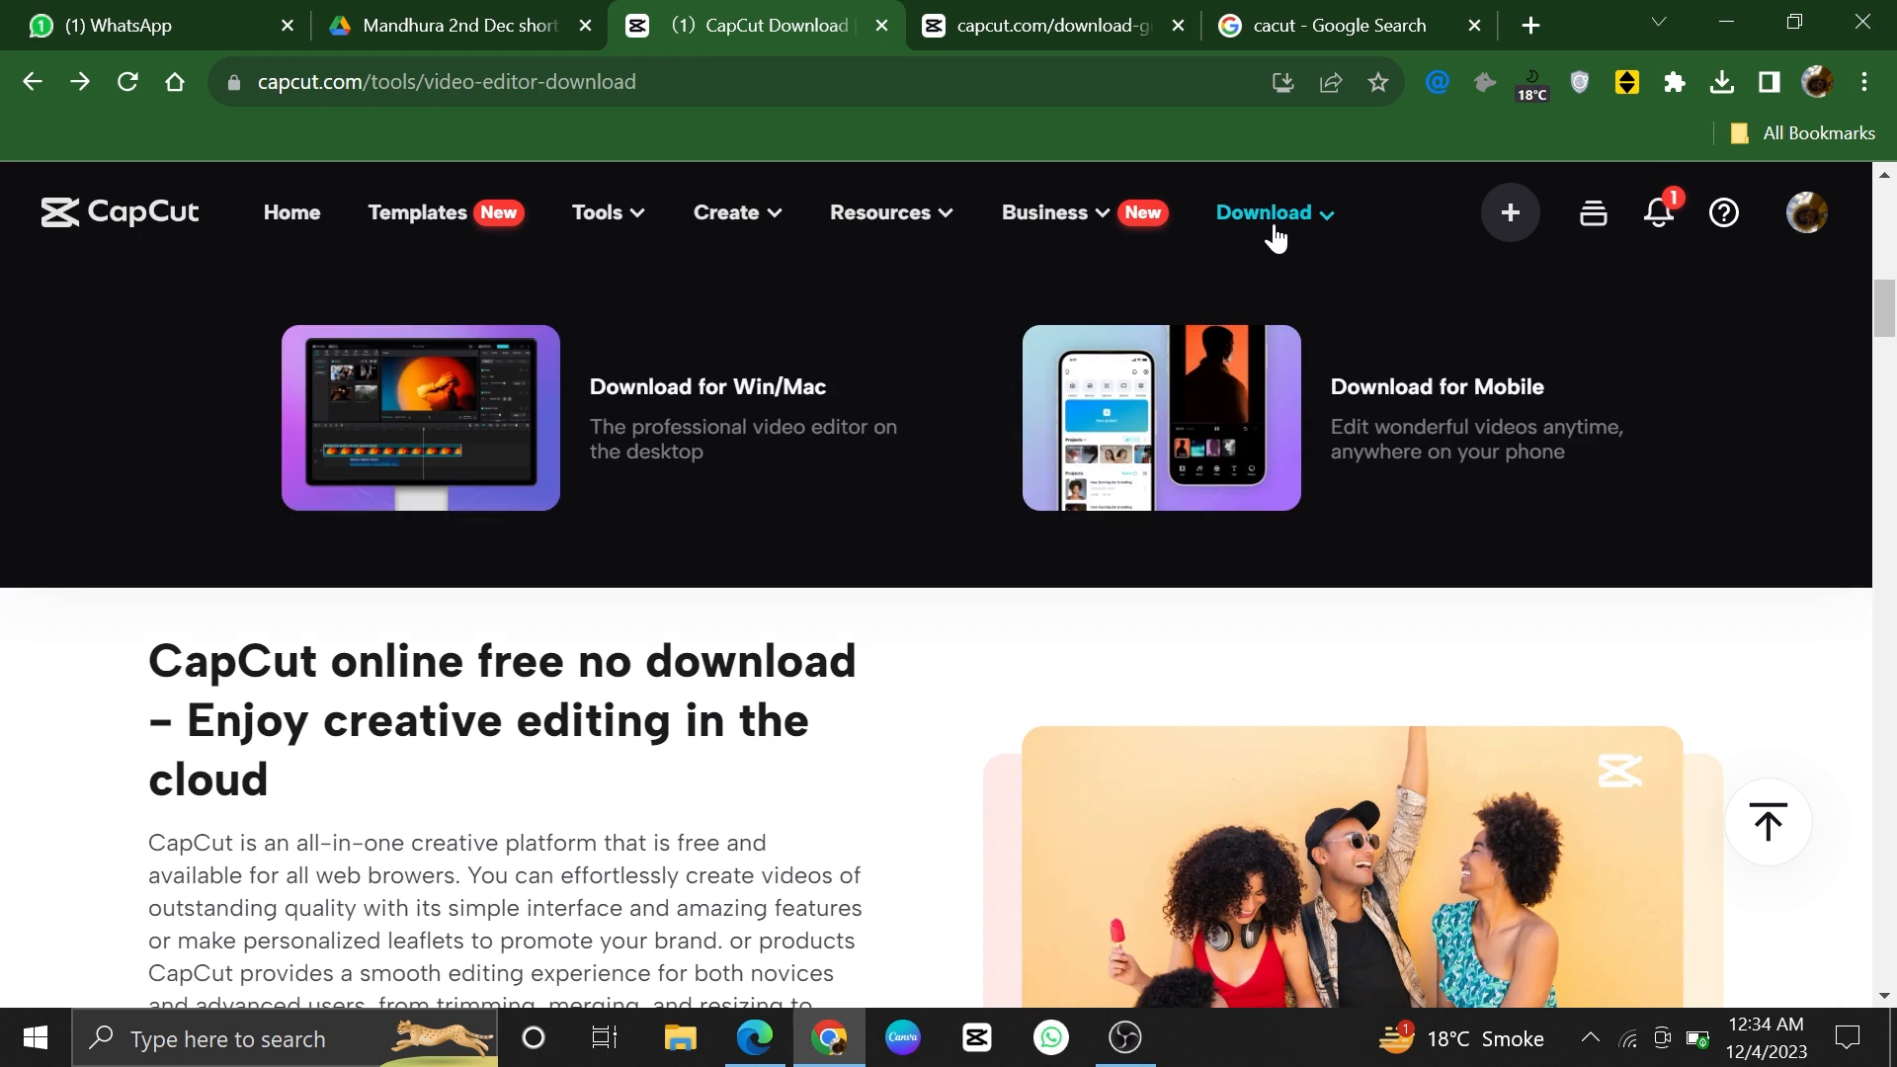
pyautogui.moveTo(1257, 246)
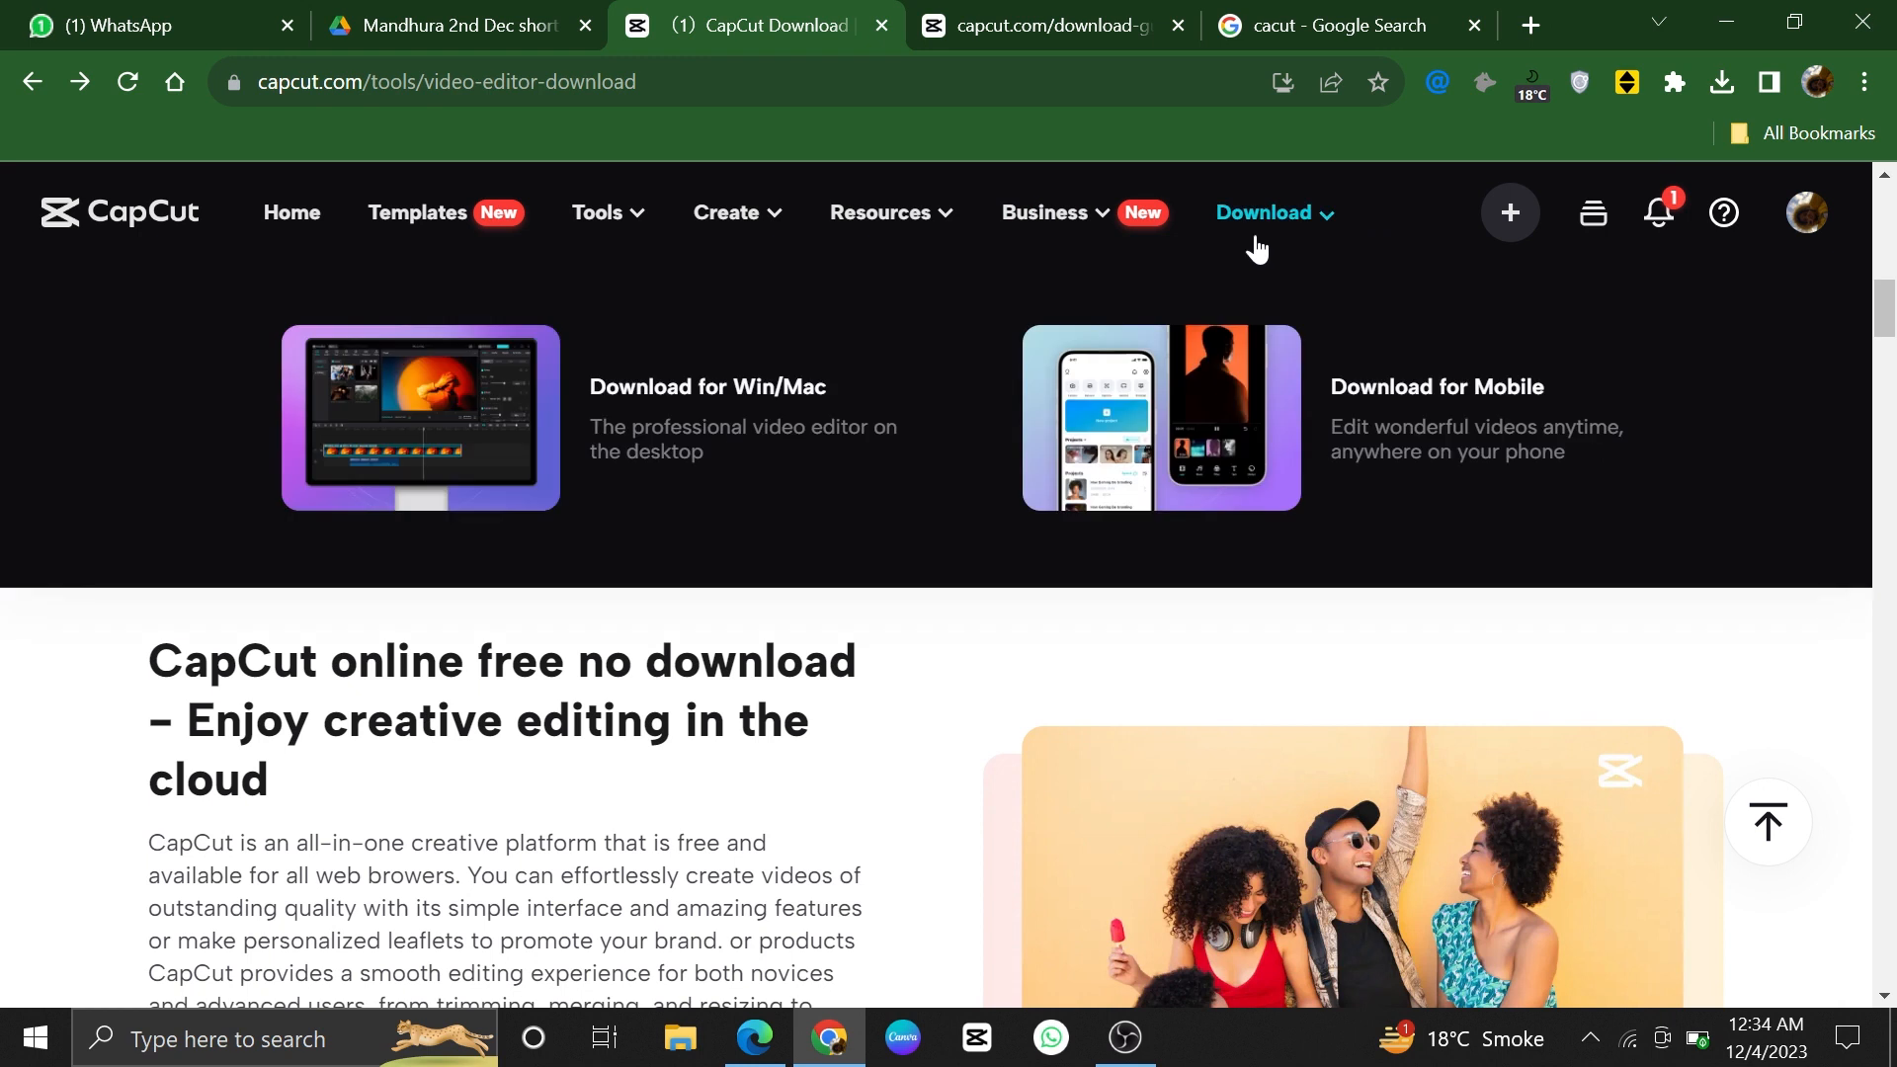
pyautogui.moveTo(1252, 250)
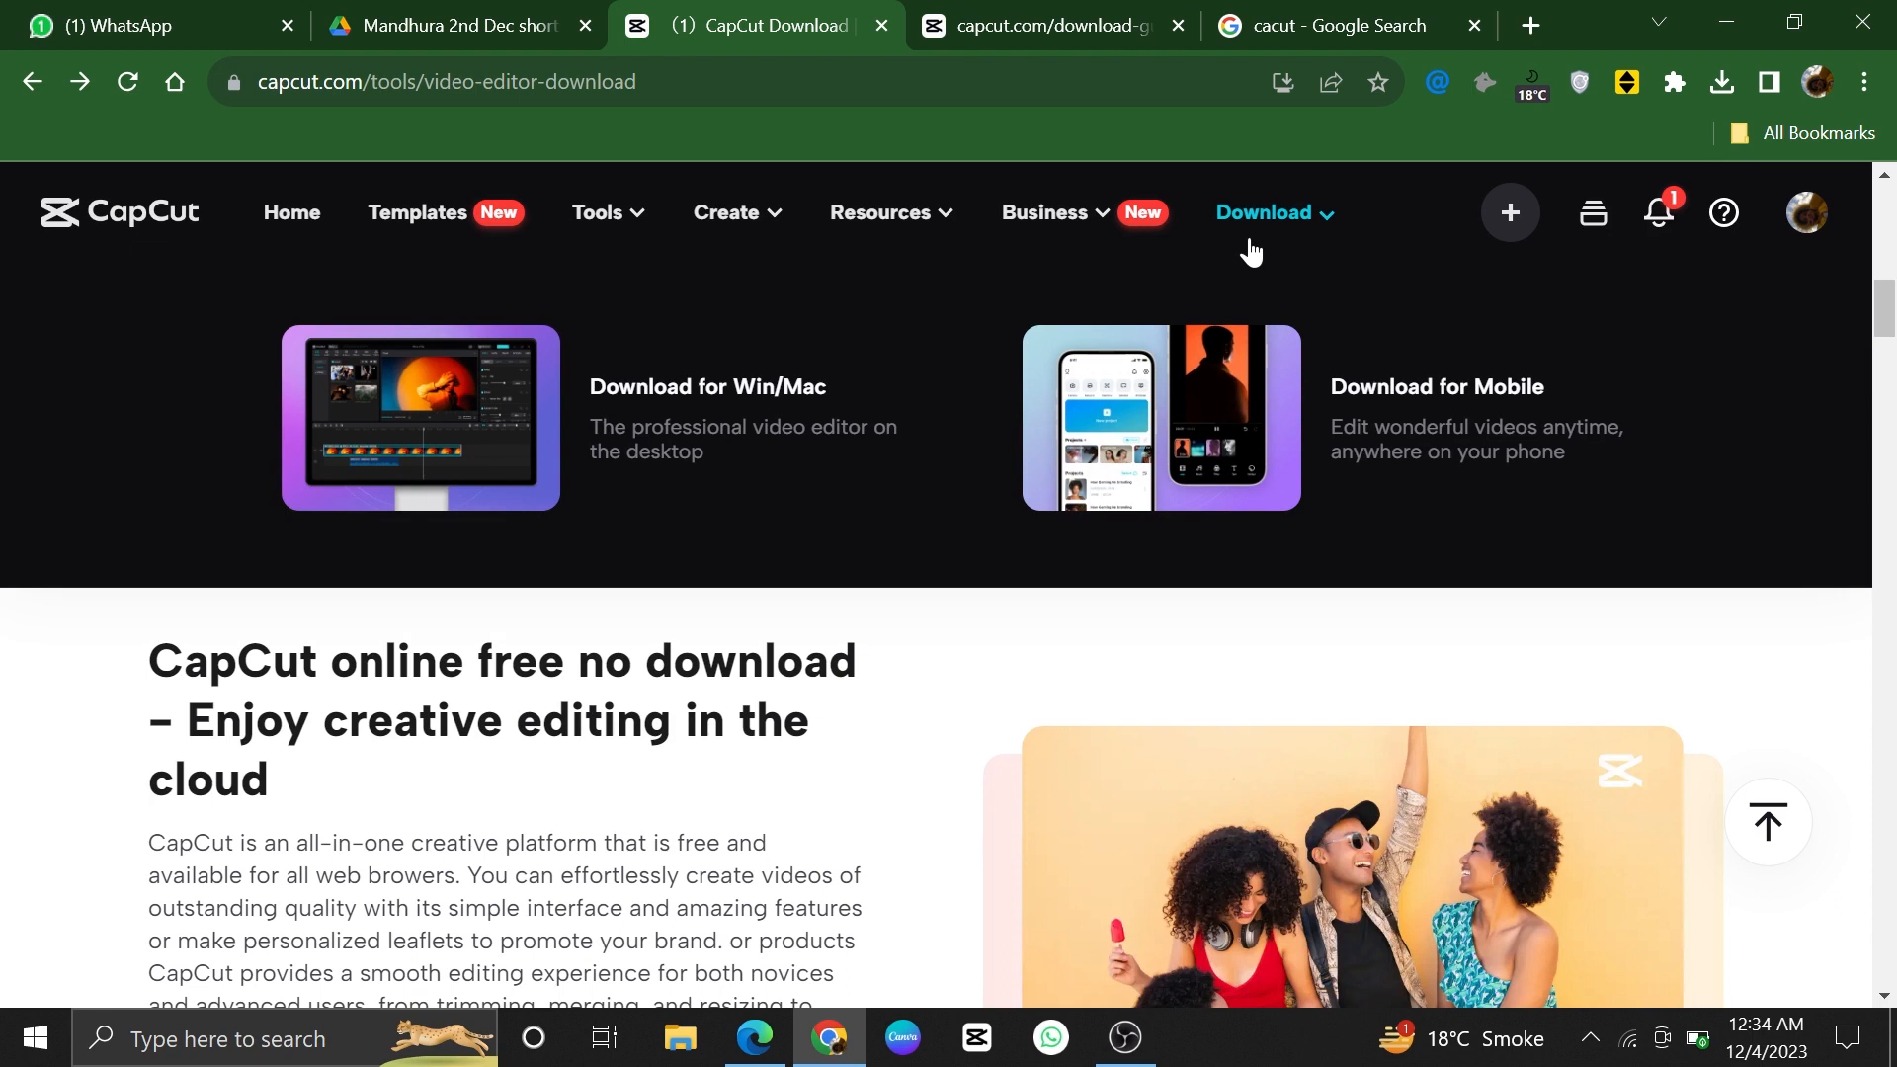
pyautogui.moveTo(723, 438)
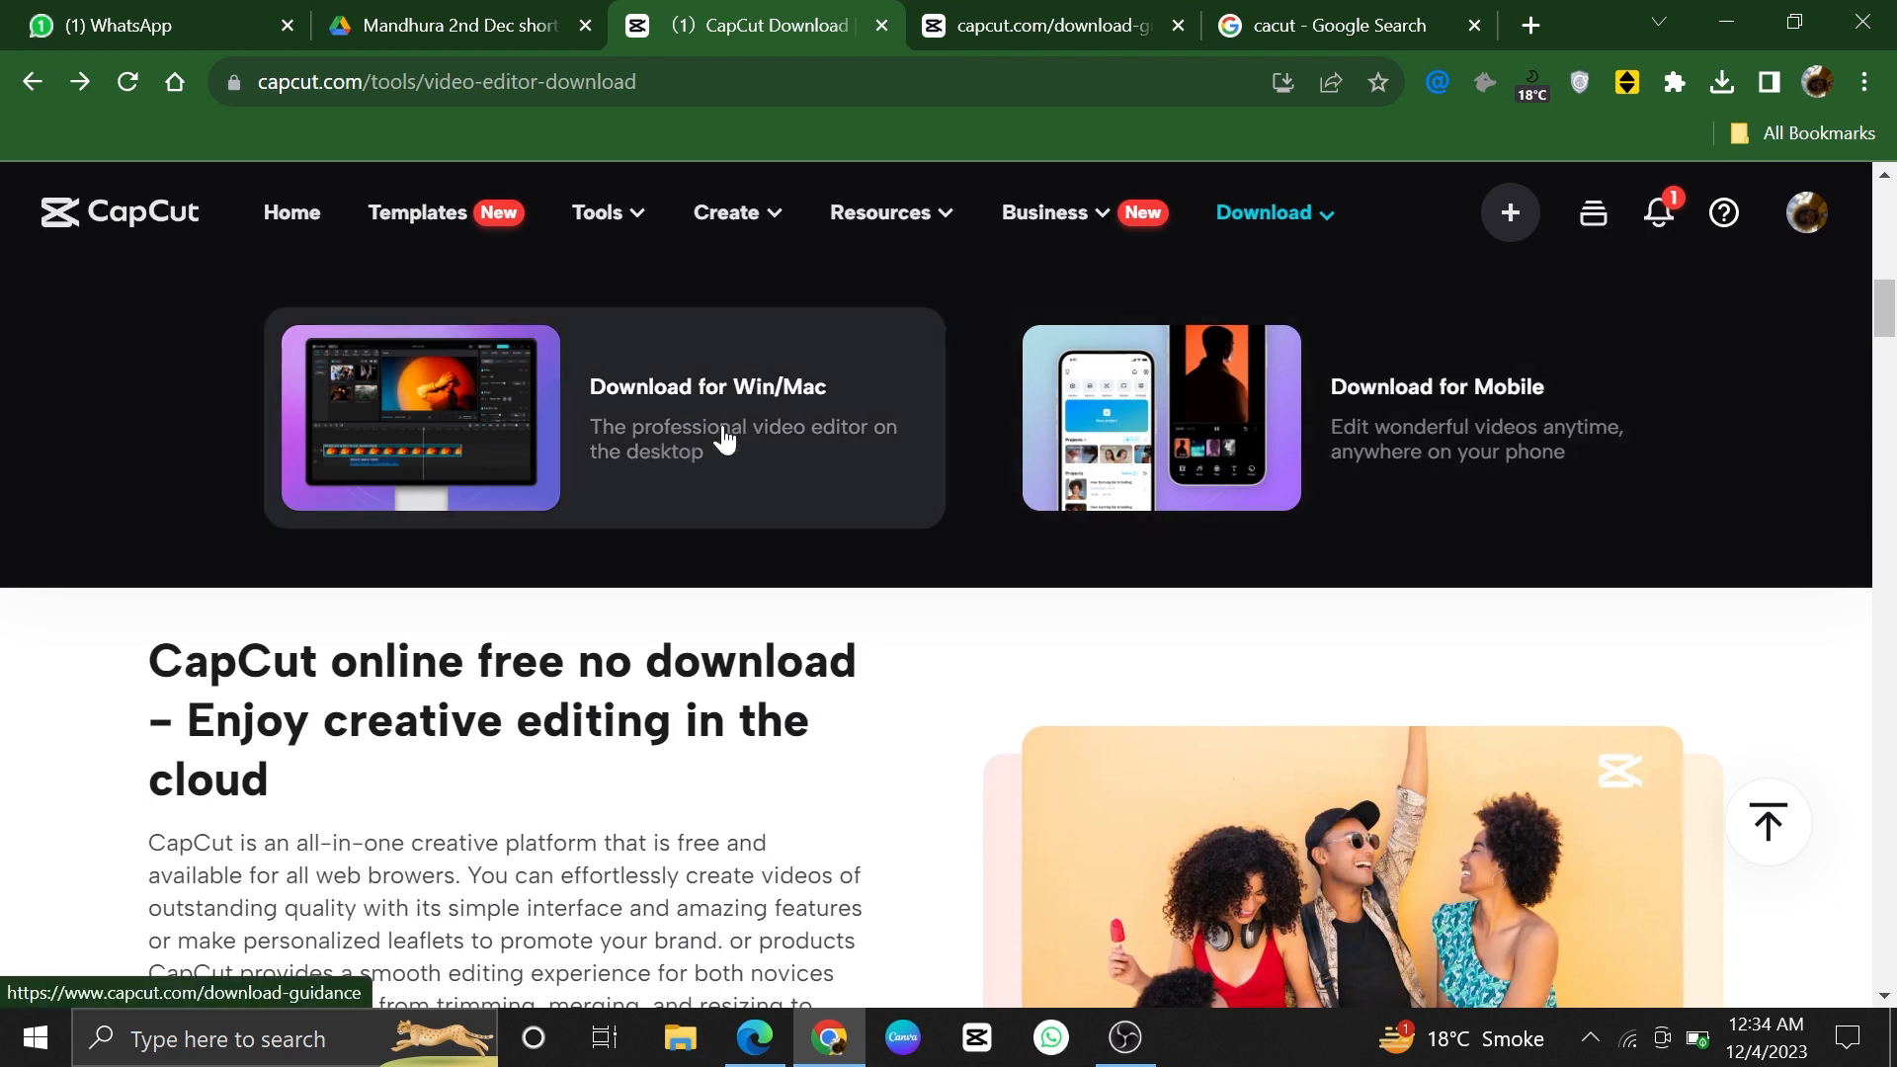
pyautogui.click(1718, 82)
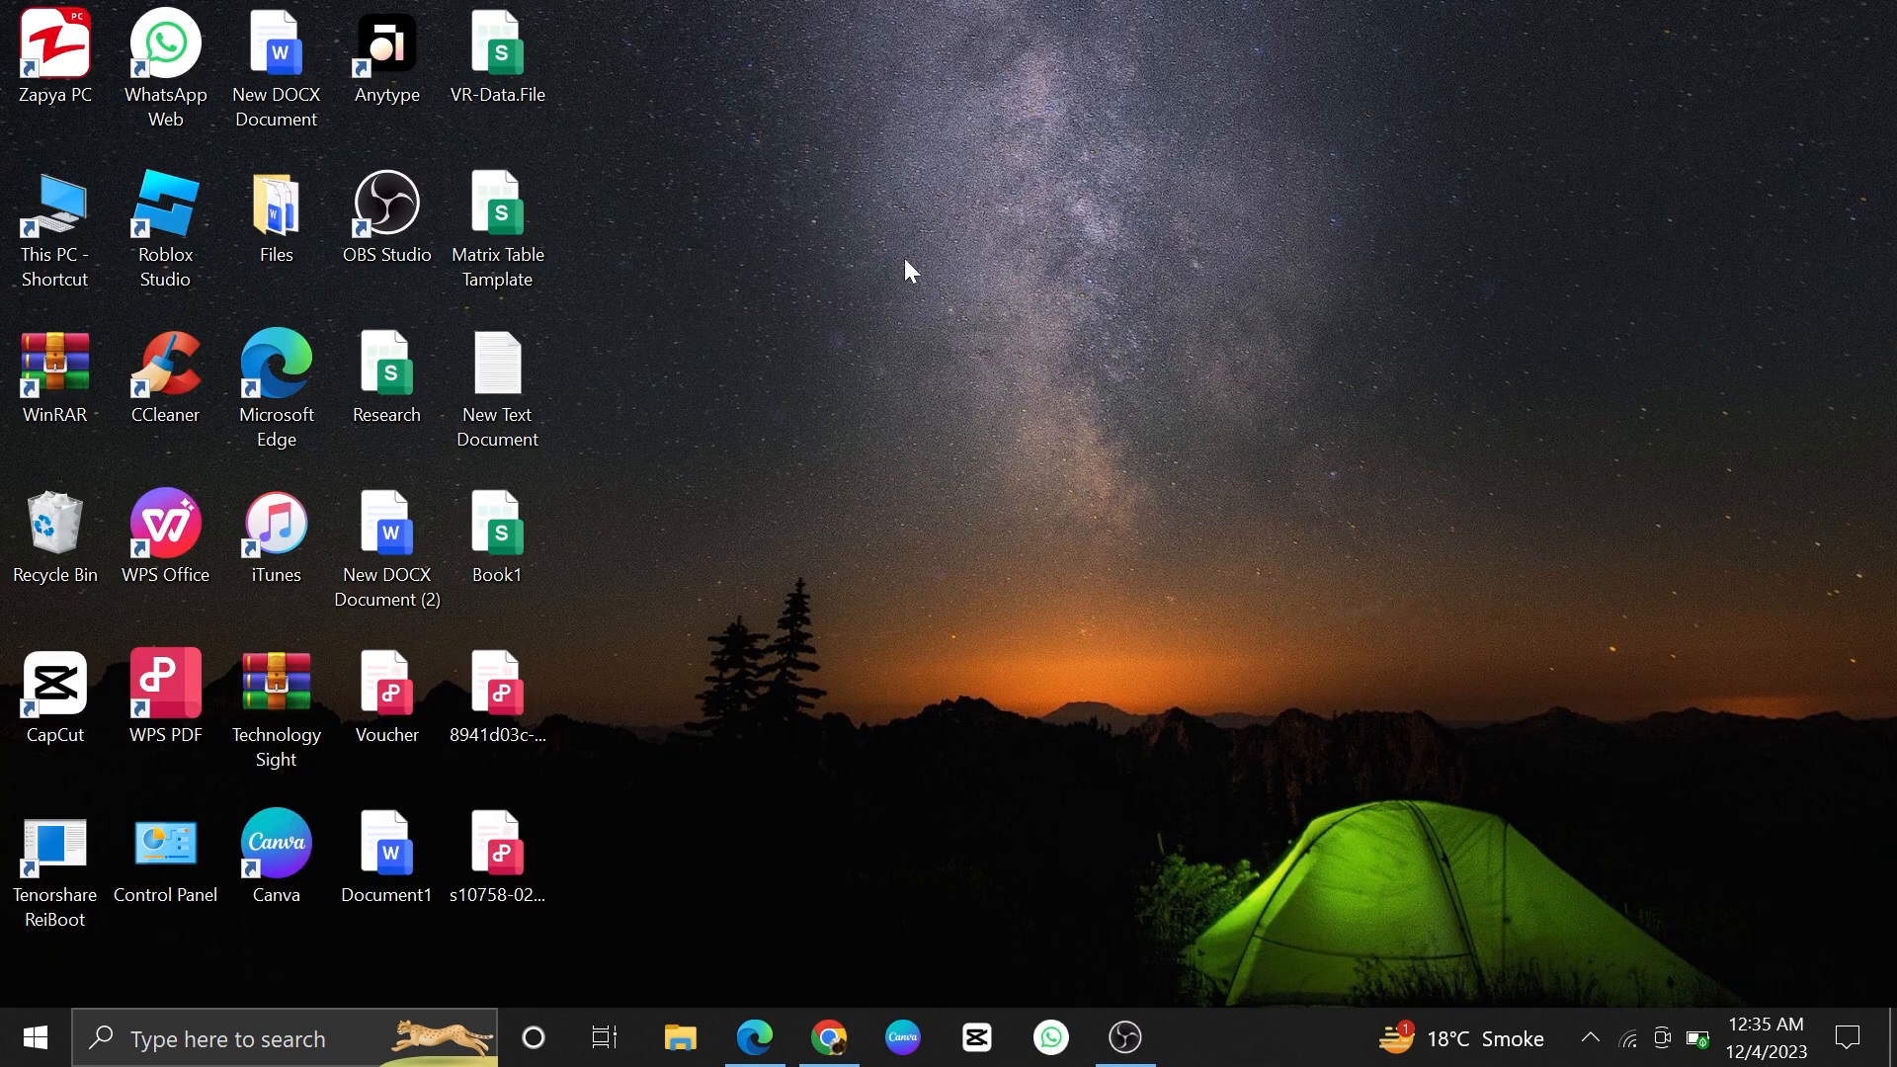
# Start CapCut from its desktop shortcut to reach the Home screen.
pyautogui.rightClick(907, 270)
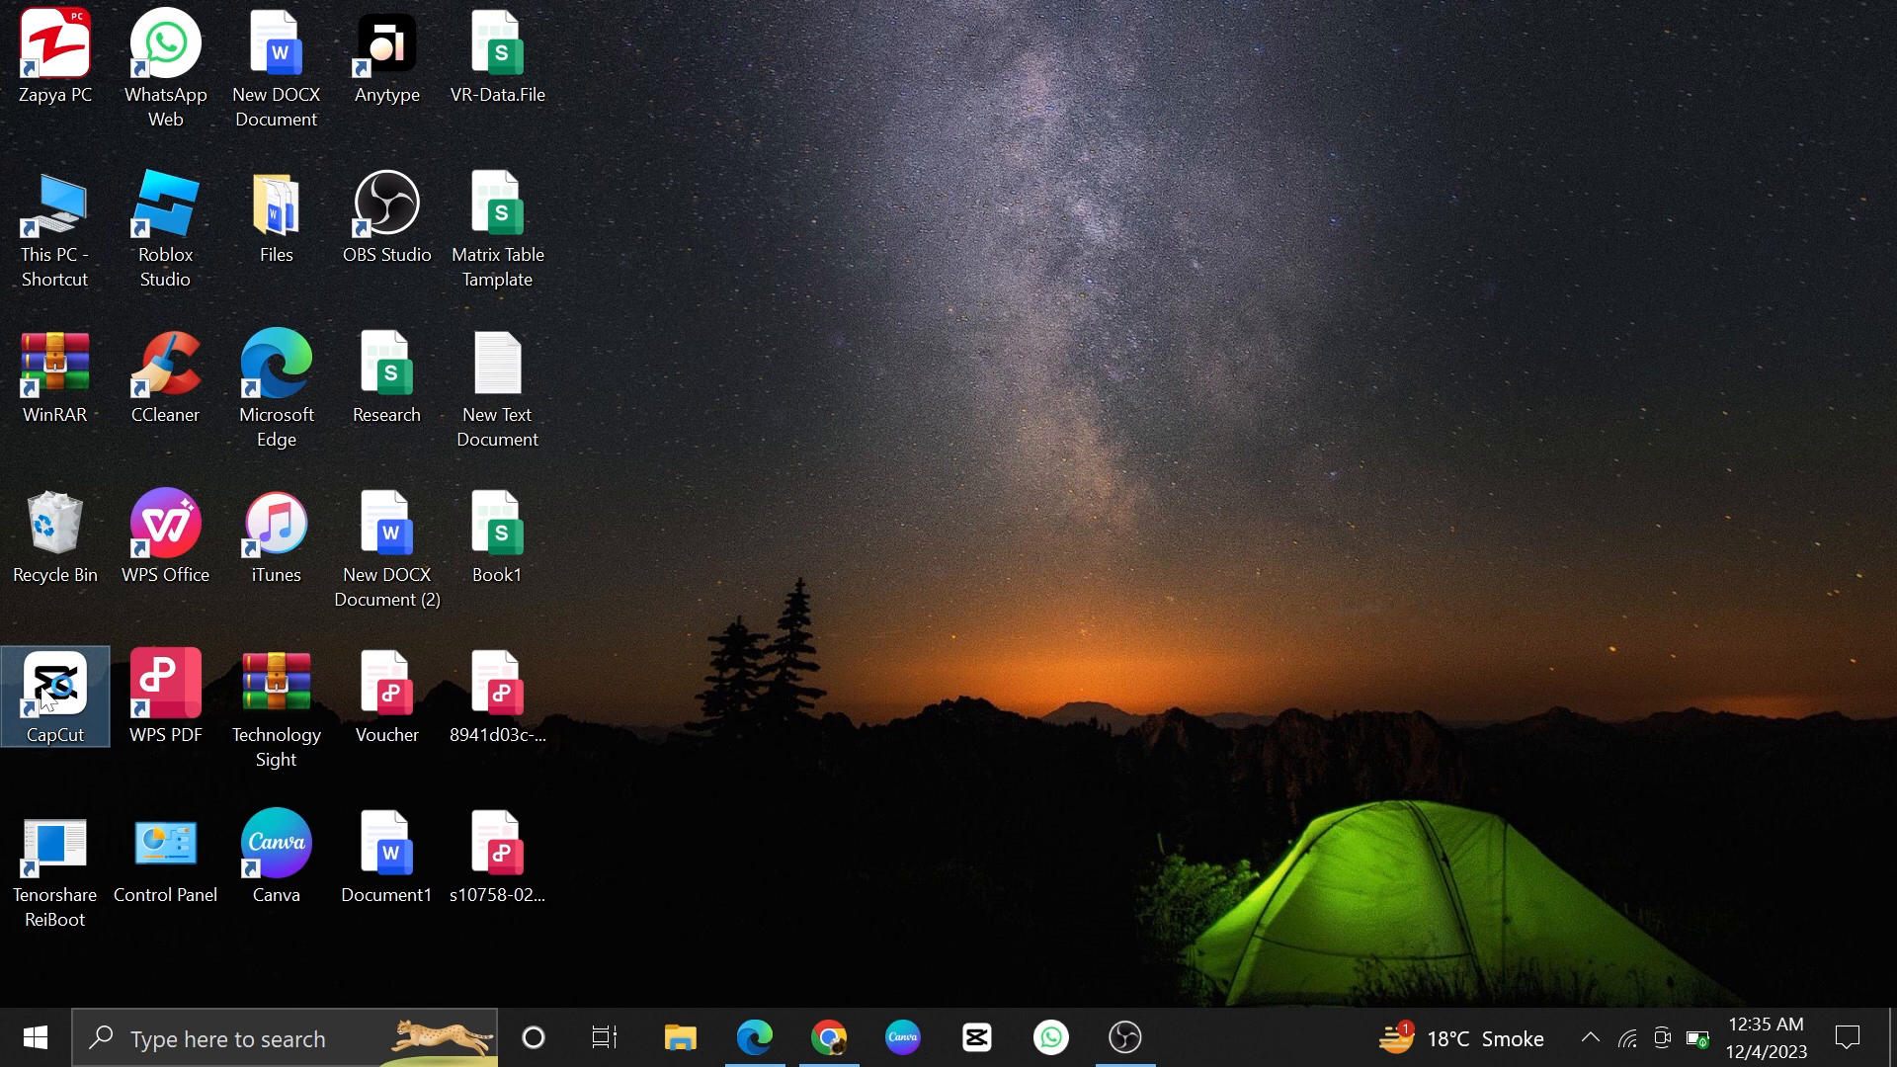
pyautogui.moveTo(54, 694)
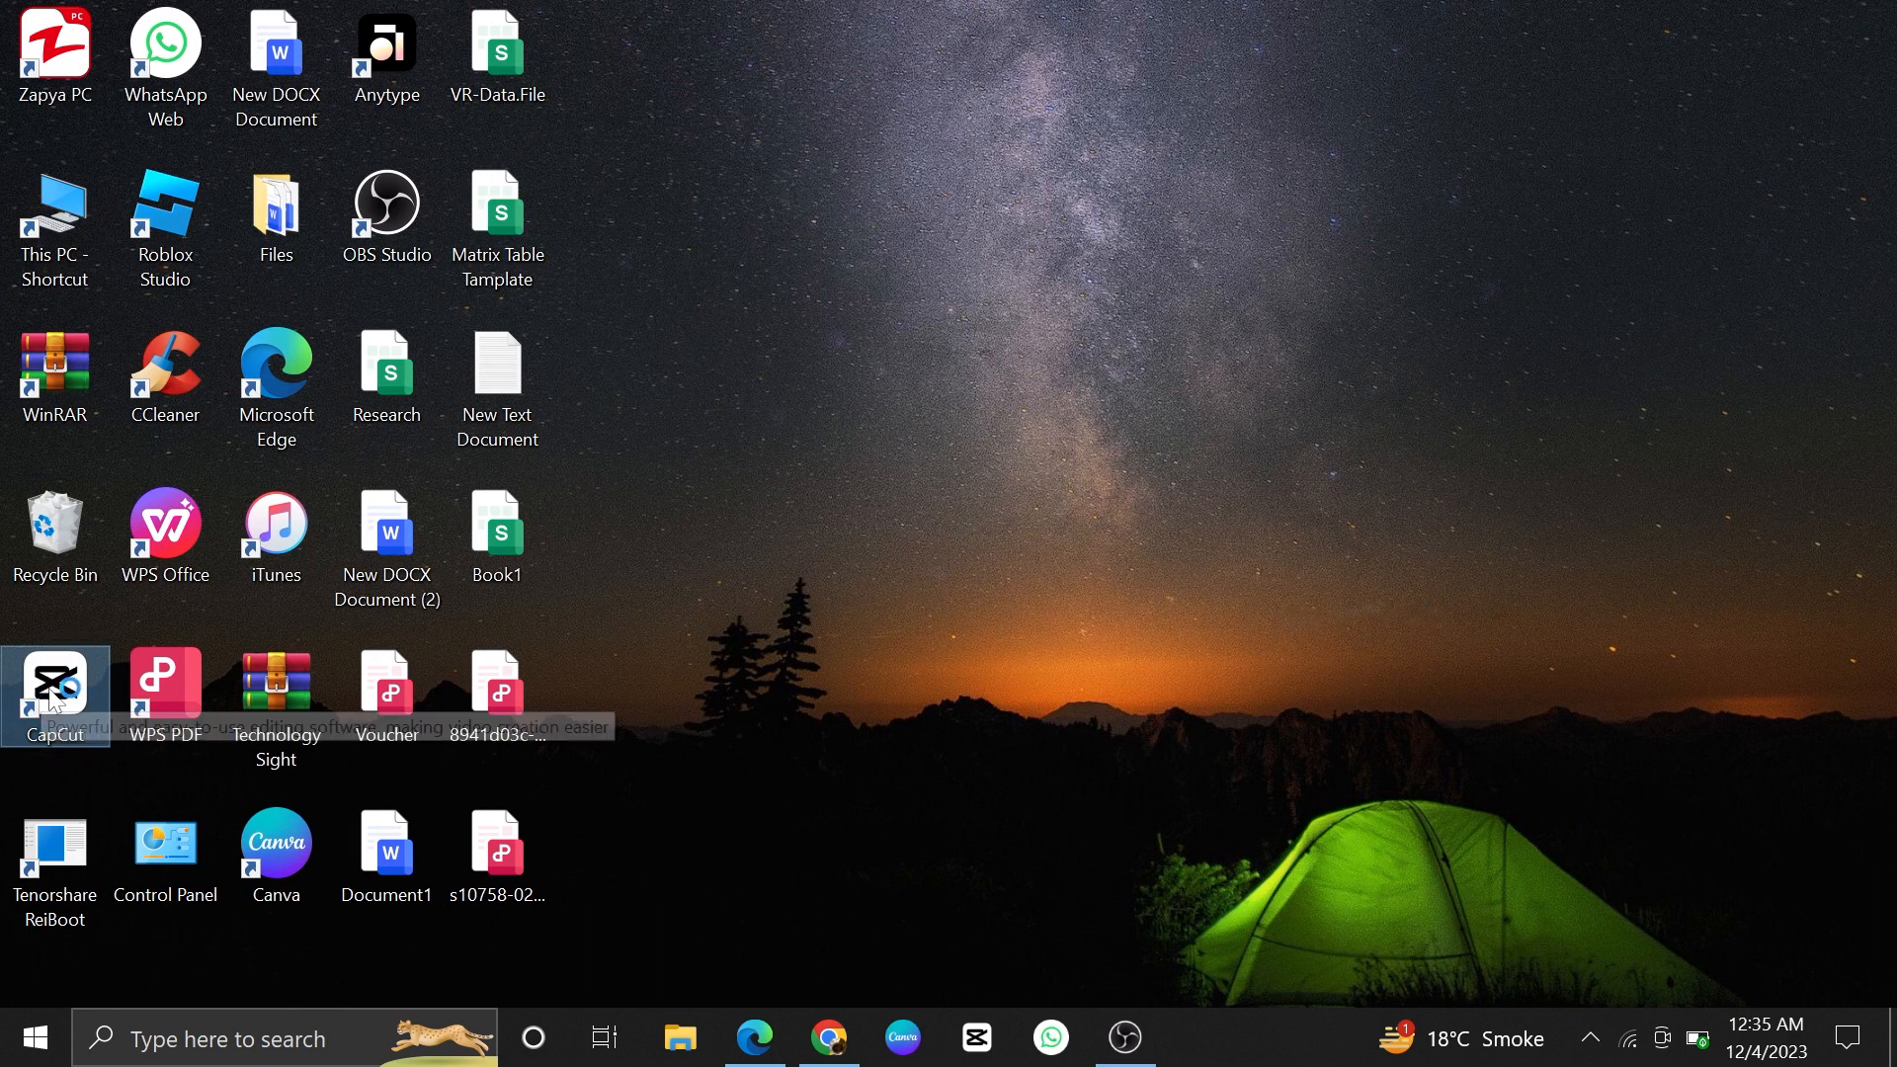
pyautogui.doubleClick(54, 683)
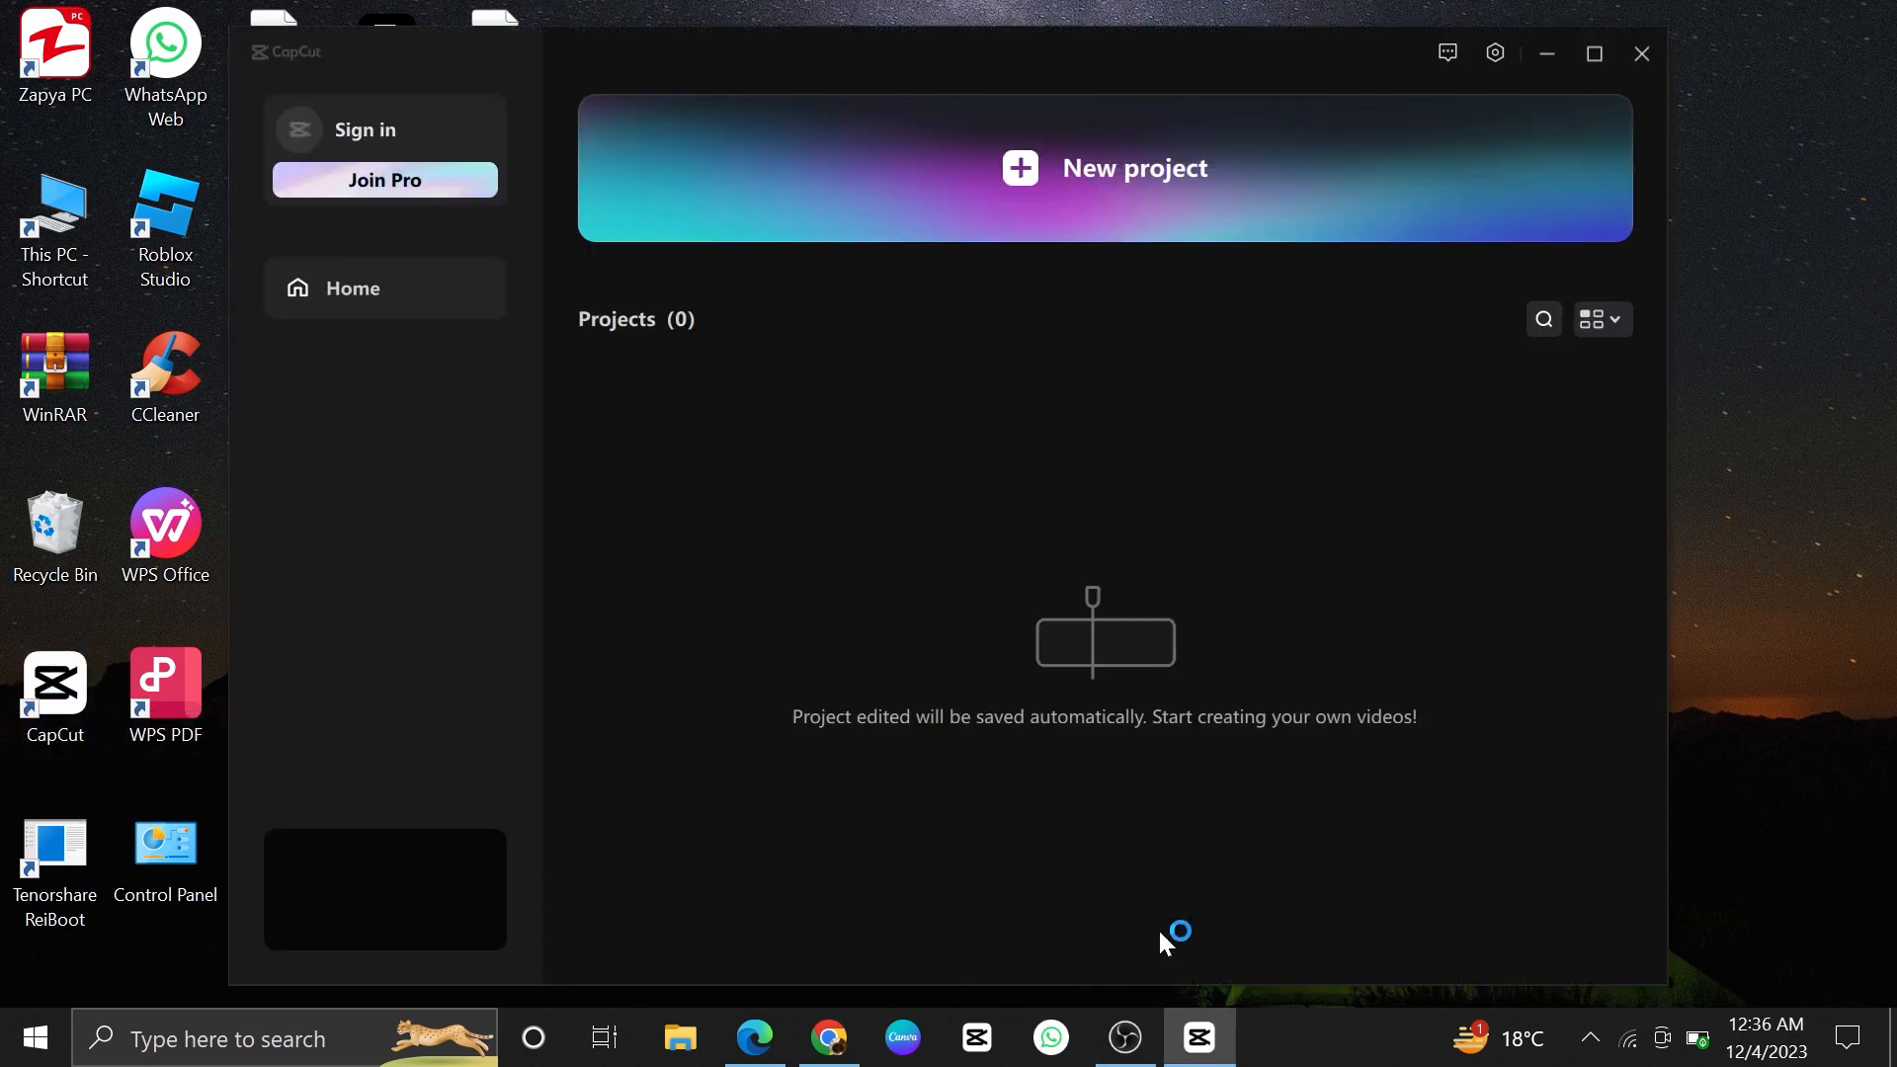